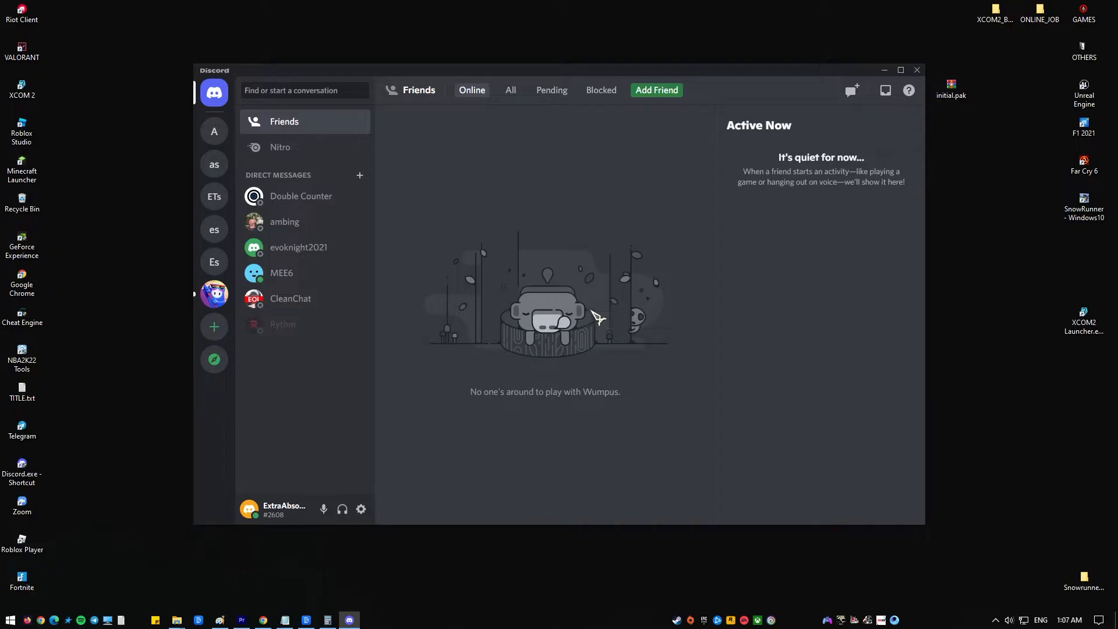
Step: Maximize Discord and browse the Fall Guys server's news-and-updates channel
left_click(899, 69)
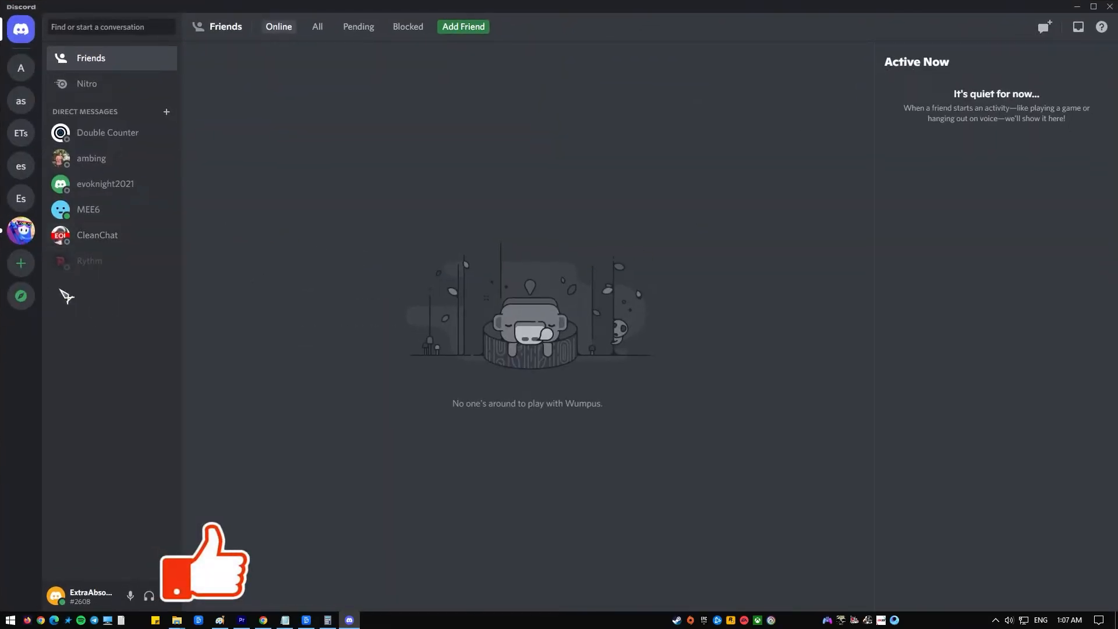
left_click(21, 228)
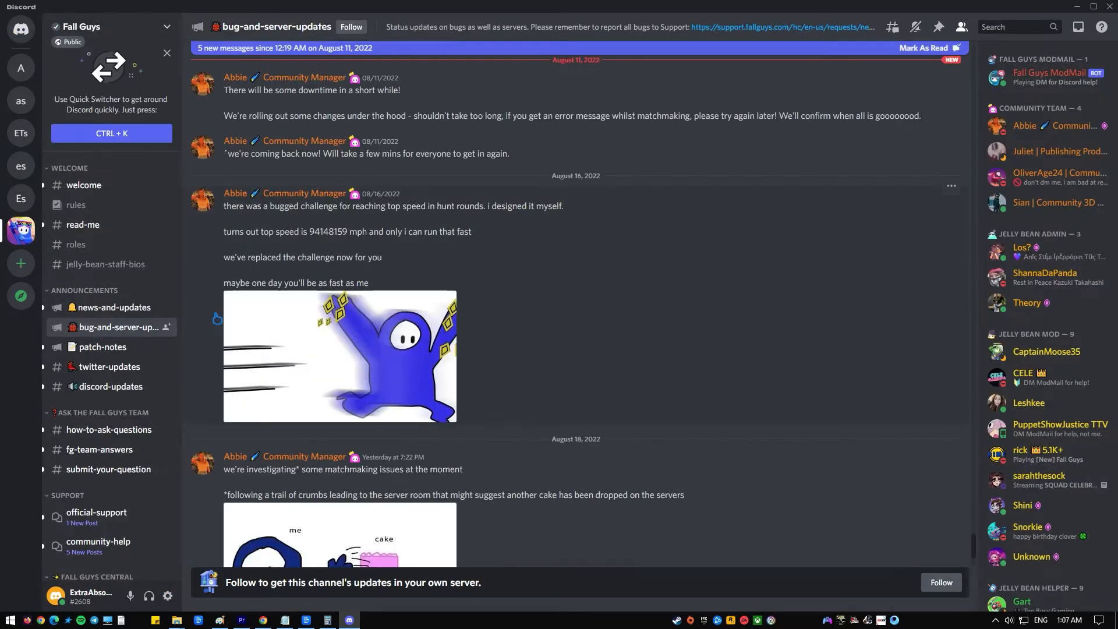
left_click(112, 308)
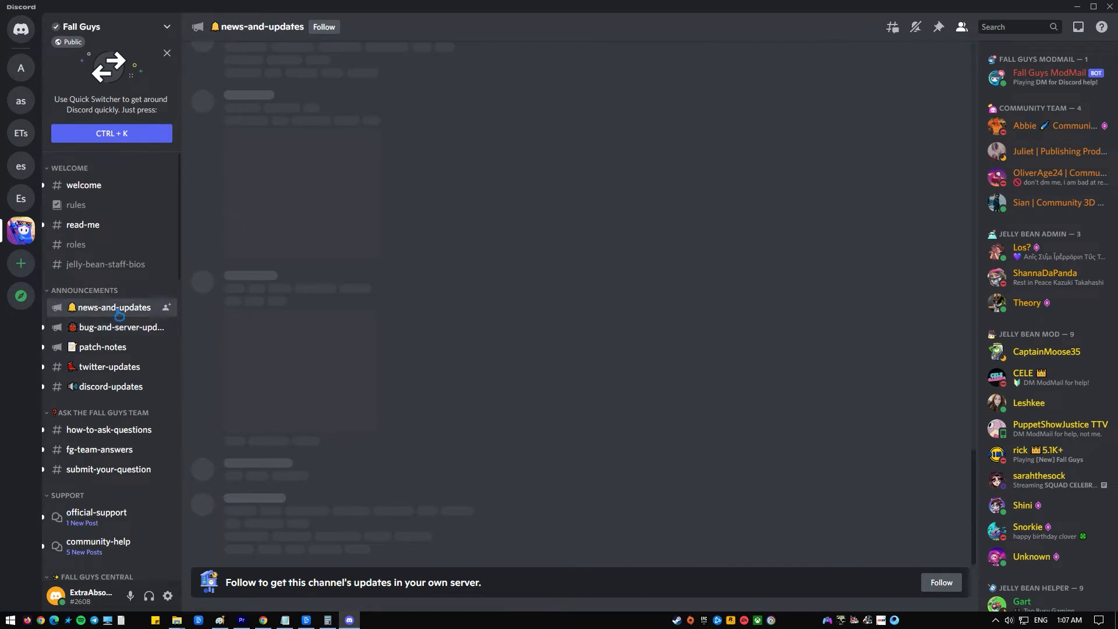
left_click(113, 307)
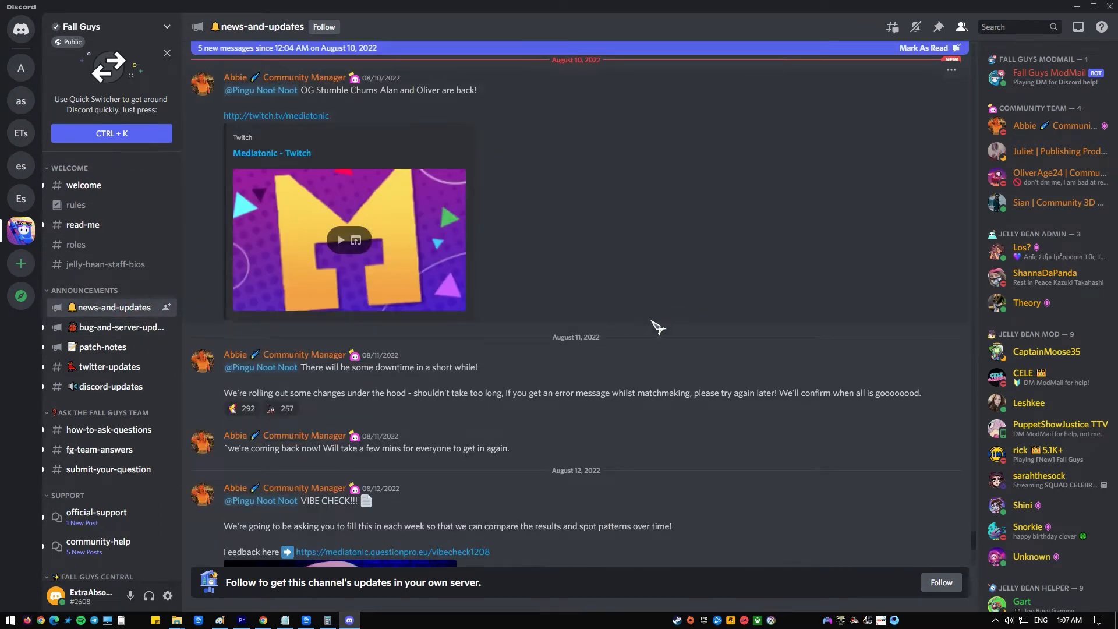
scroll("down", 3)
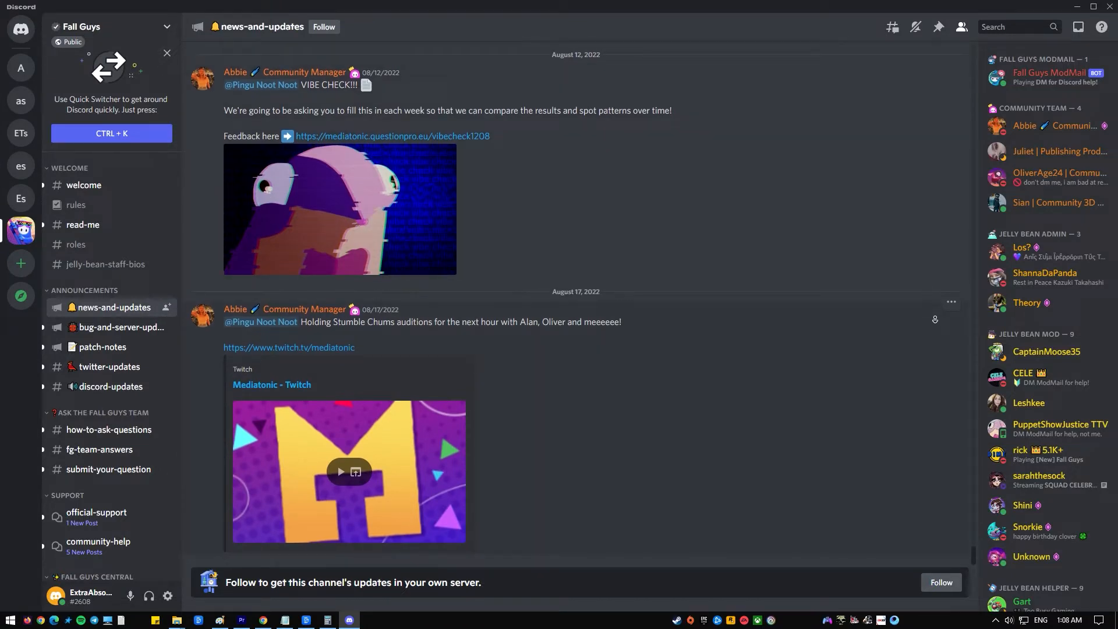
mouse_move(842, 390)
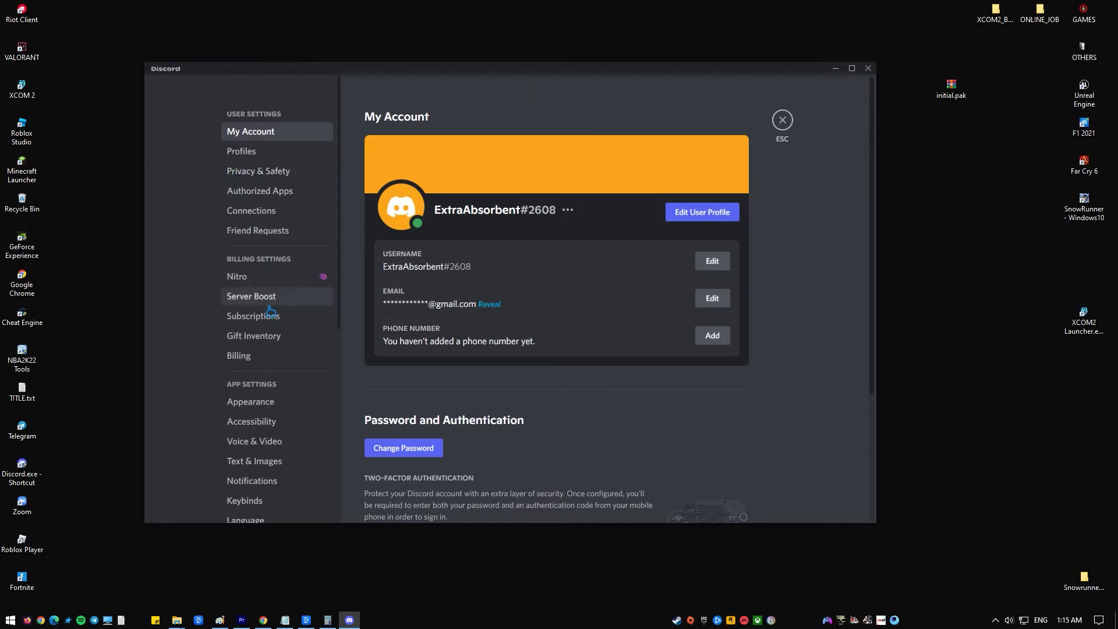
Step: Set the Voice & Video audio subsystem to Legacy and confirm Discord's relaunch
left_click(253, 324)
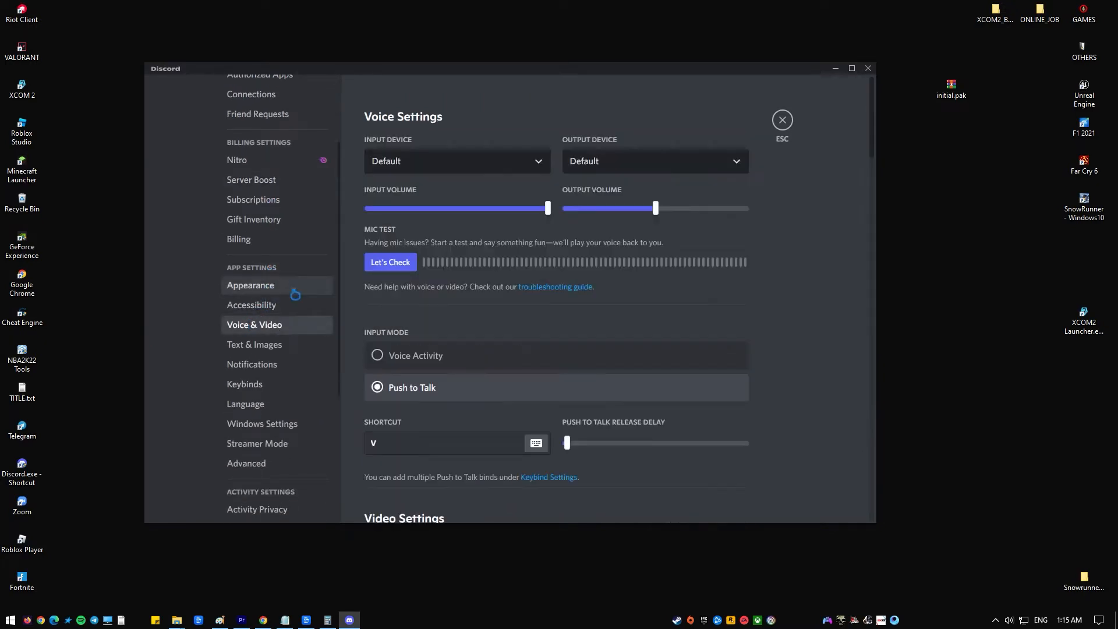
scroll("down", 3)
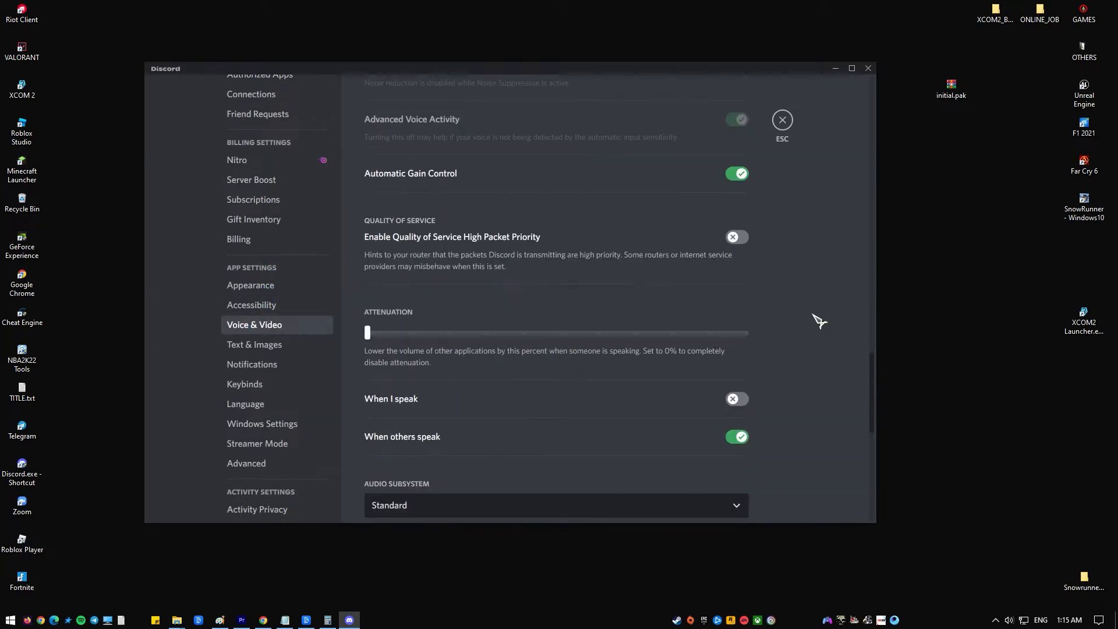
scroll("down", 3)
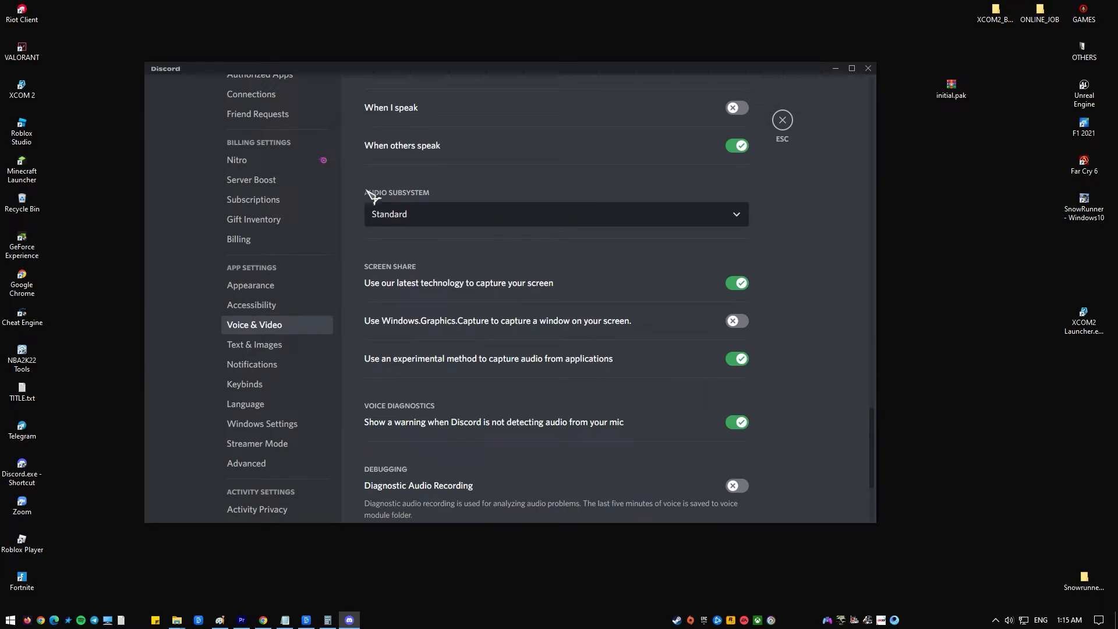
left_click(555, 214)
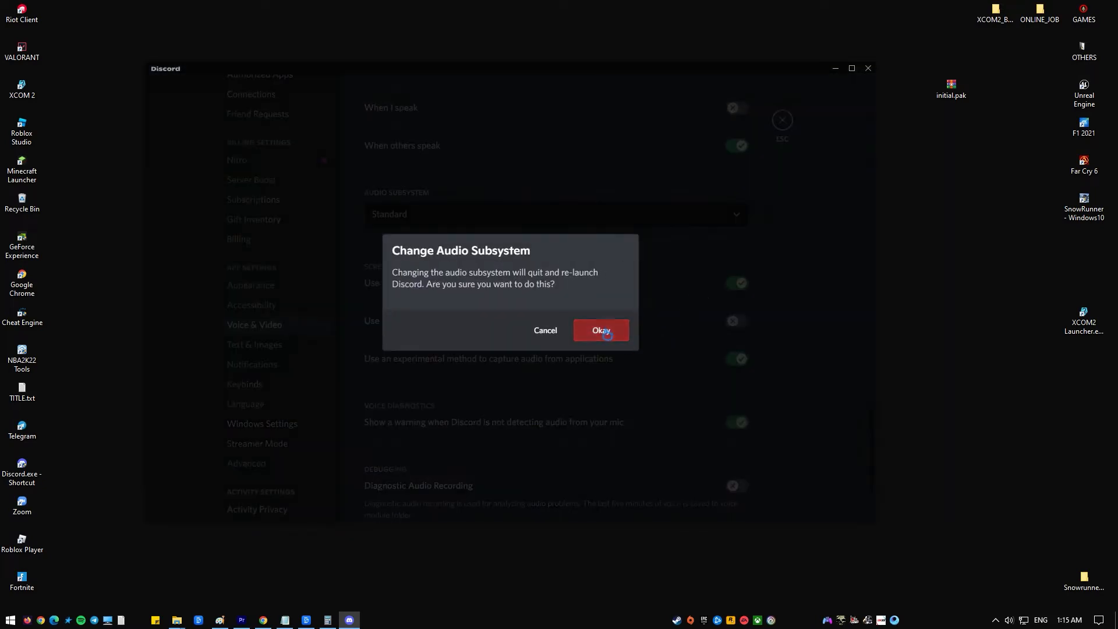
left_click(600, 330)
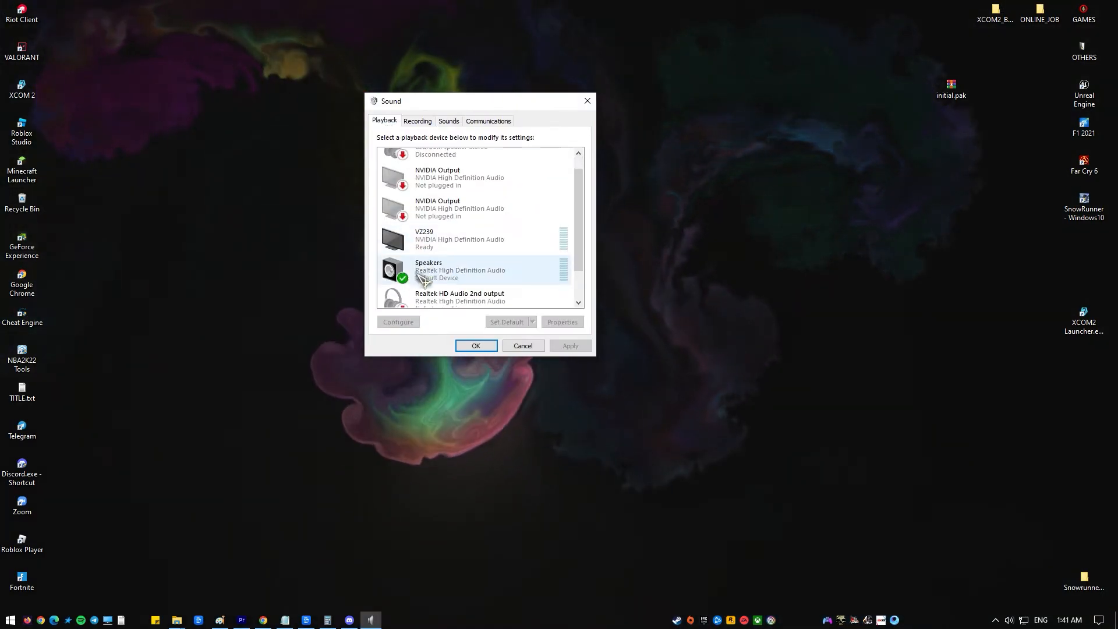
Step: Select VZ239 on the Playback tab and open its Set Default options
left_click(463, 239)
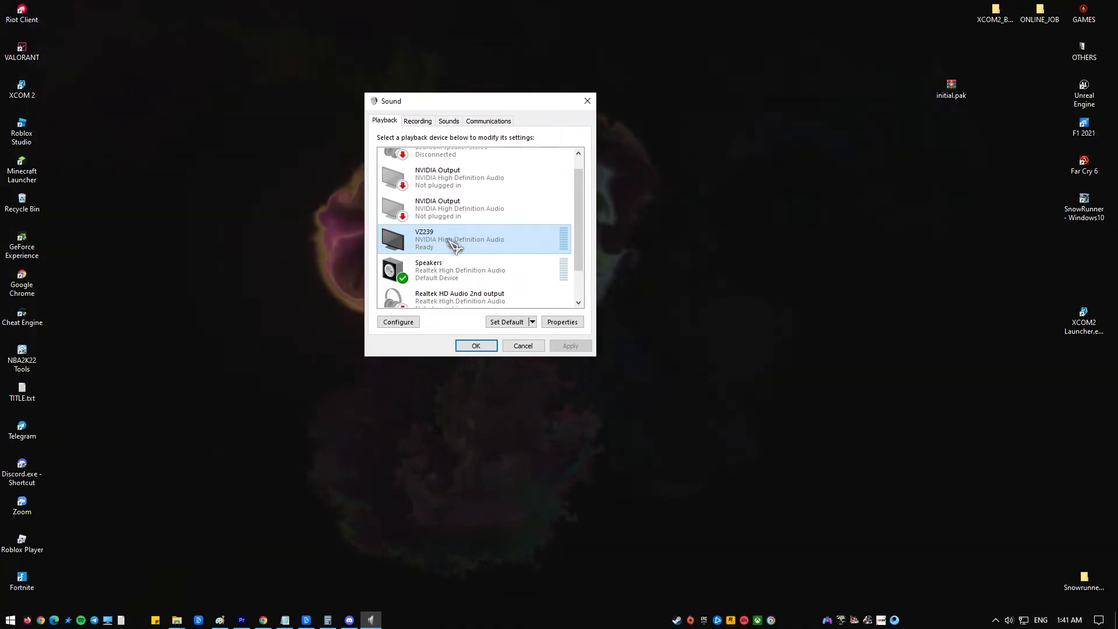
left_click(531, 321)
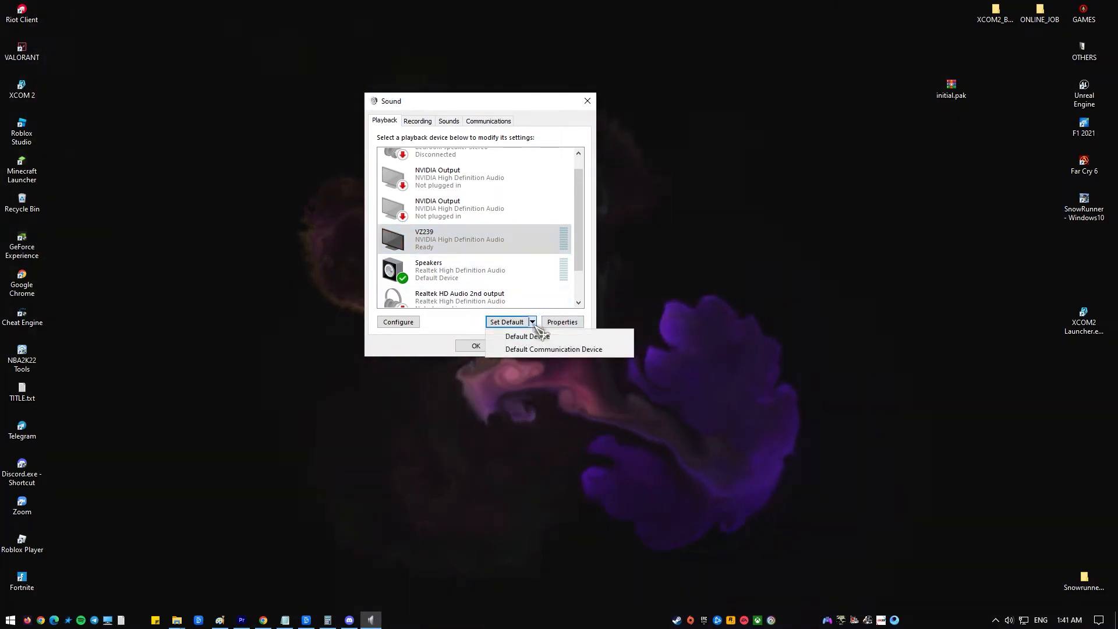
mouse_move(553, 349)
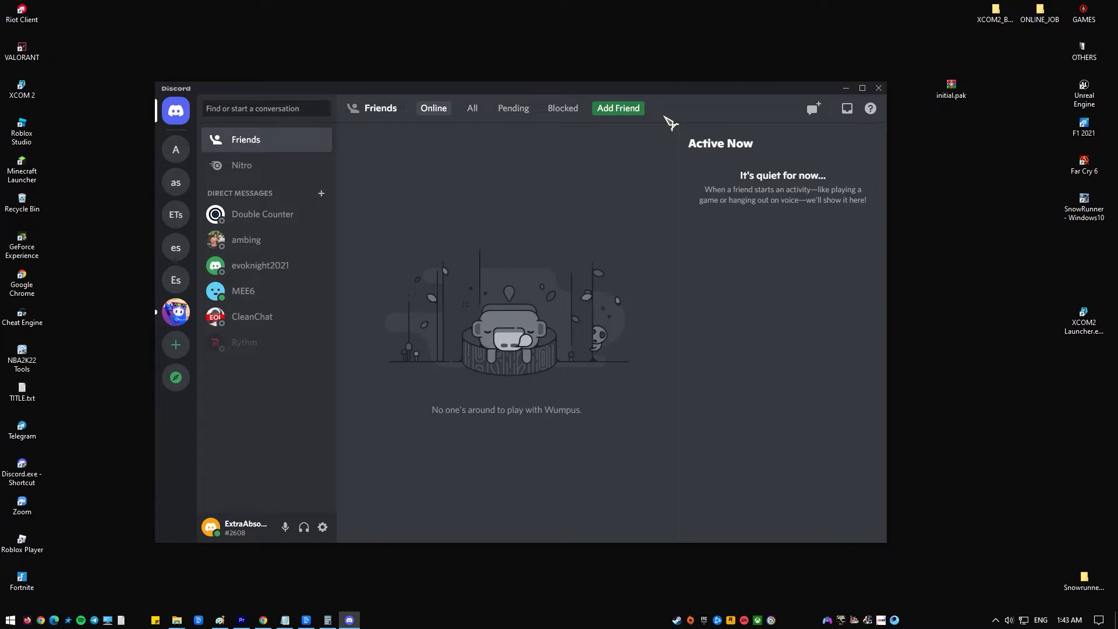
Step: Set Discord's Voice & Video output device to Speakers
left_click(322, 528)
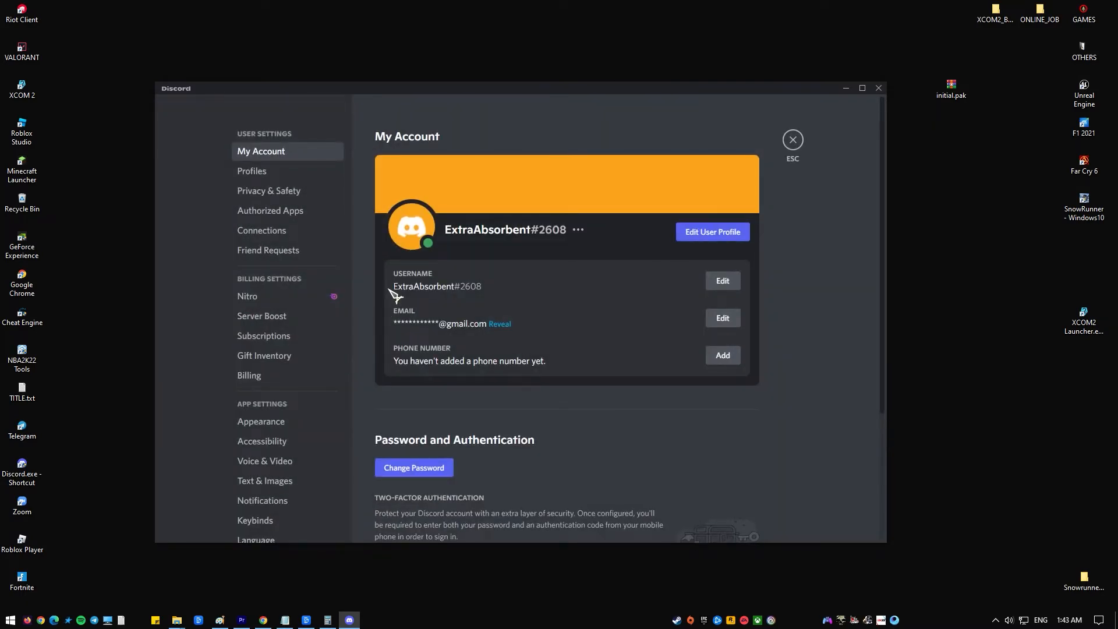
mouse_move(374, 292)
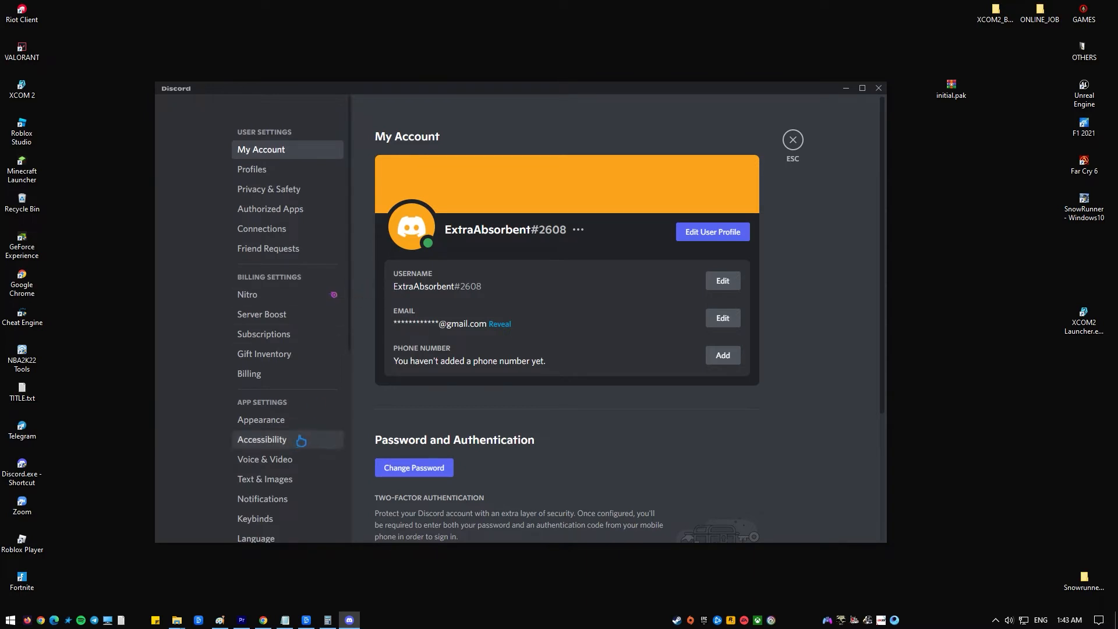
scroll("down", 3)
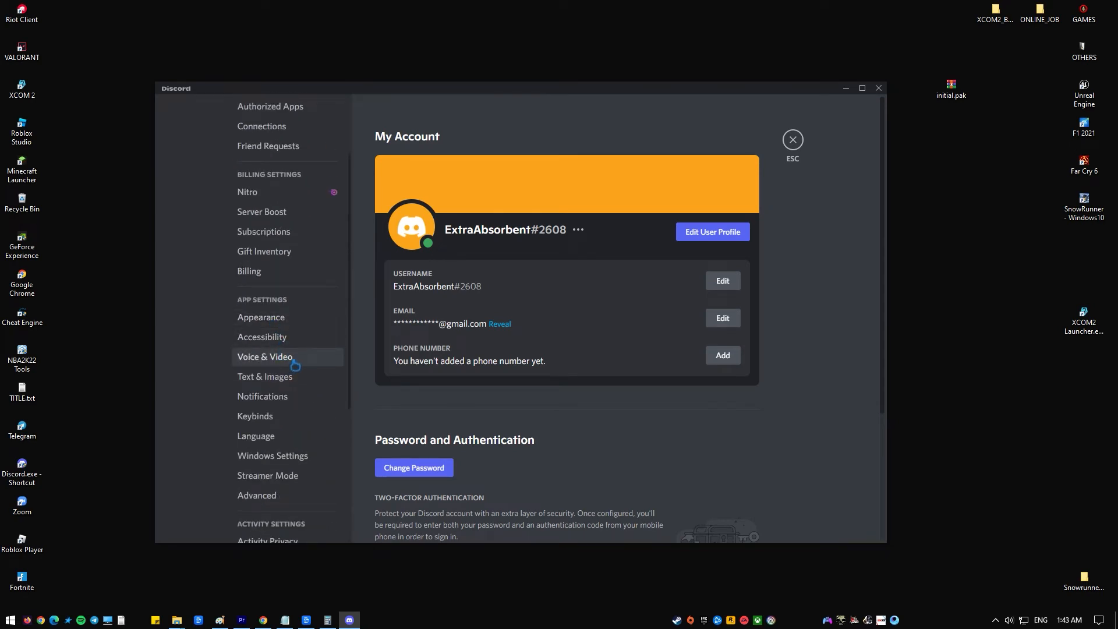
left_click(264, 356)
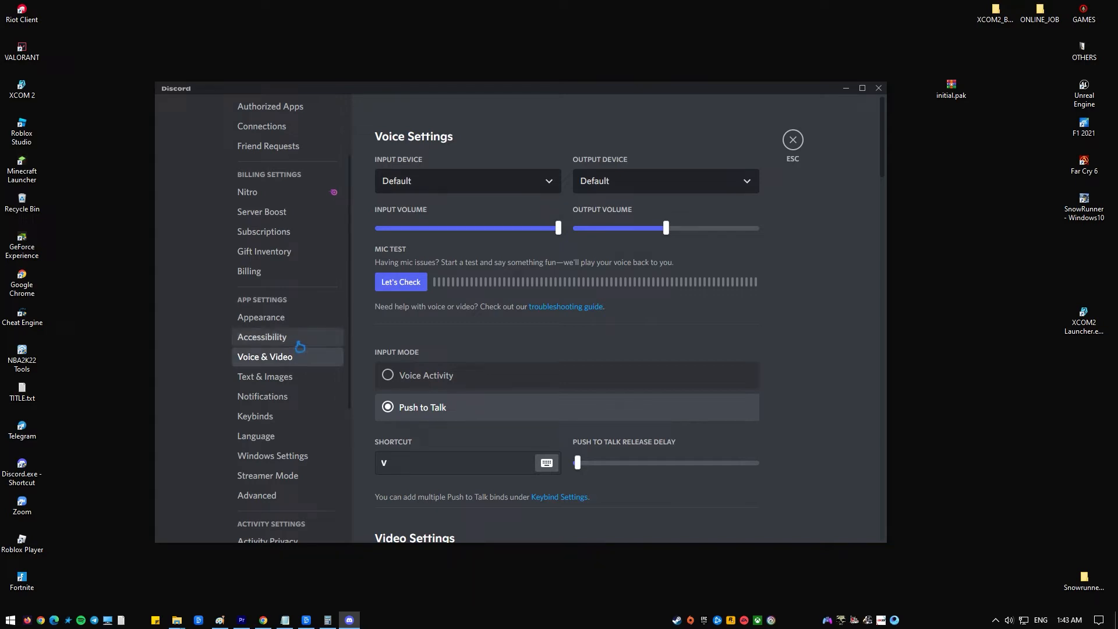
left_click(663, 180)
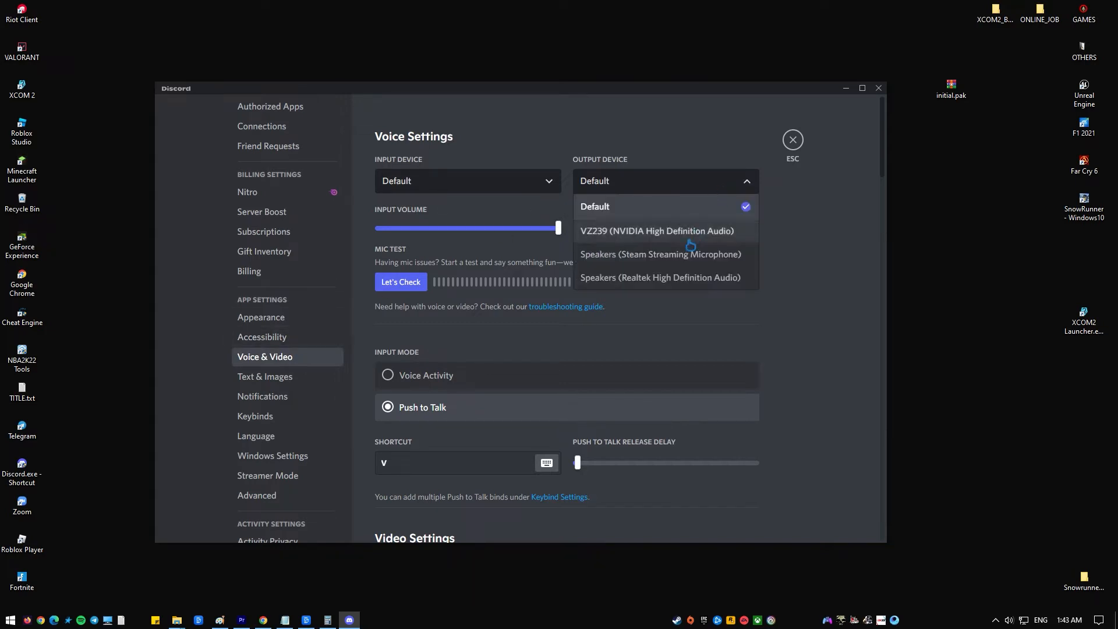
left_click(660, 254)
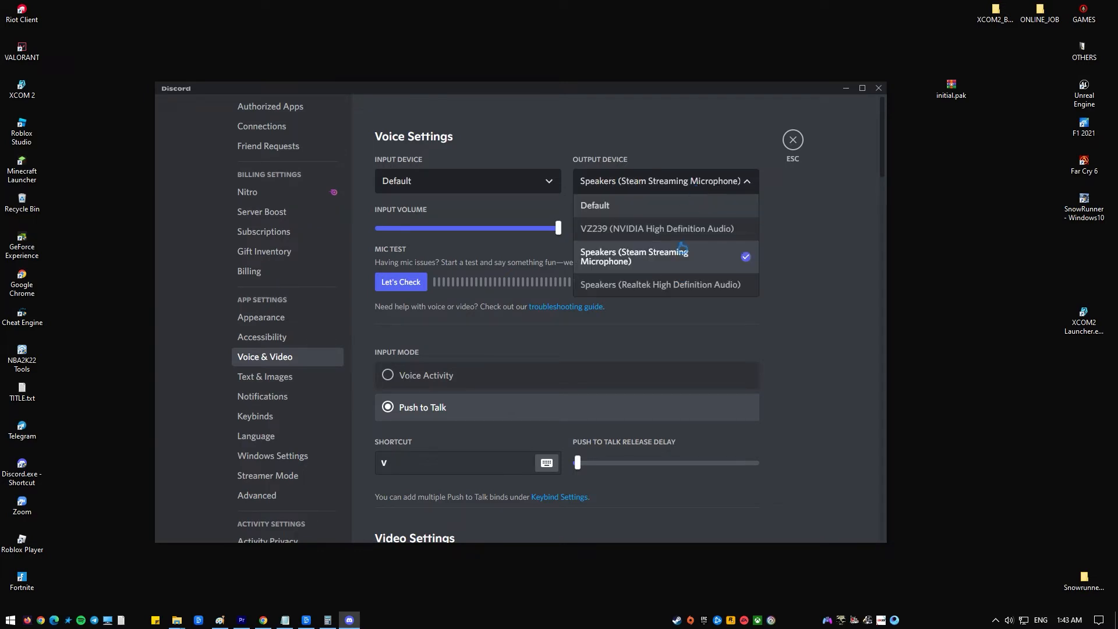
left_click(656, 228)
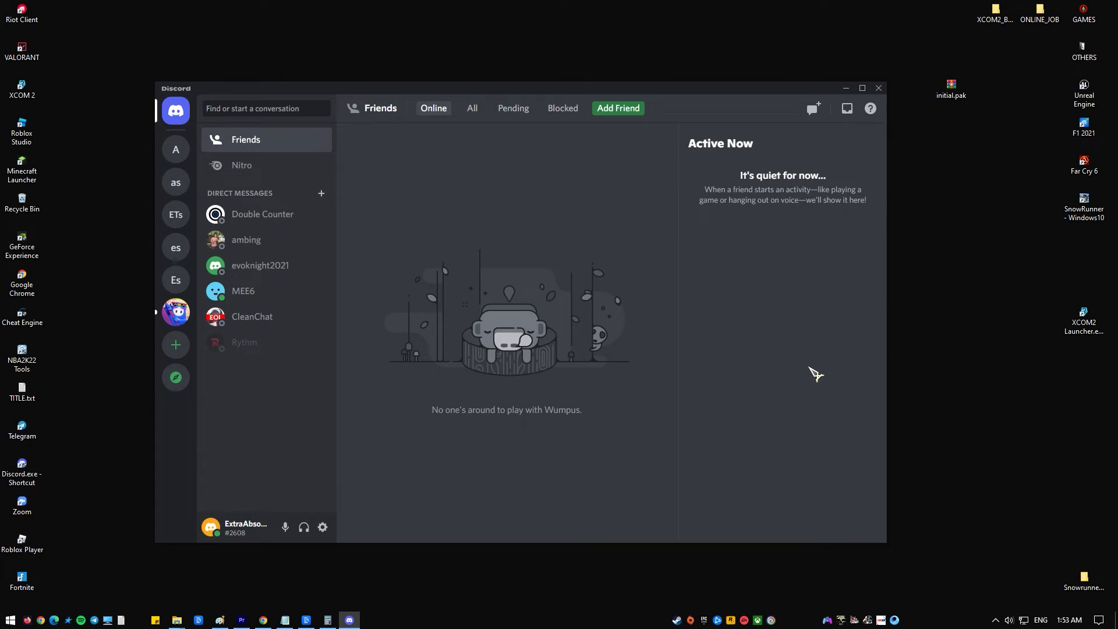
Step: Refresh Discord with Ctrl+R to apply the audio changes
key("ctrl+r")
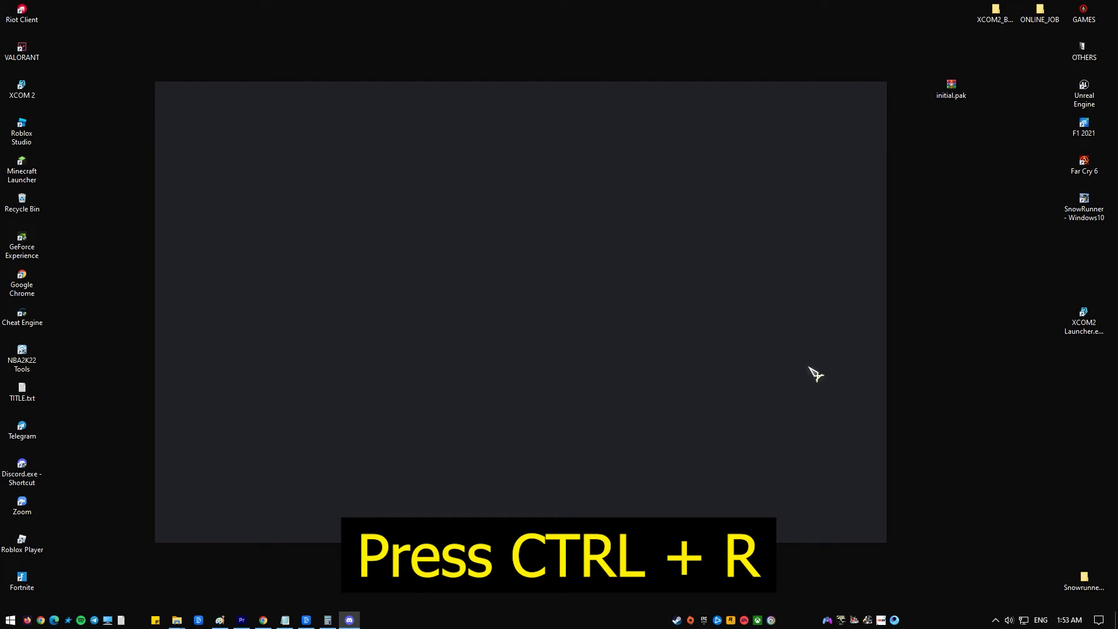
key("ctrl+r")
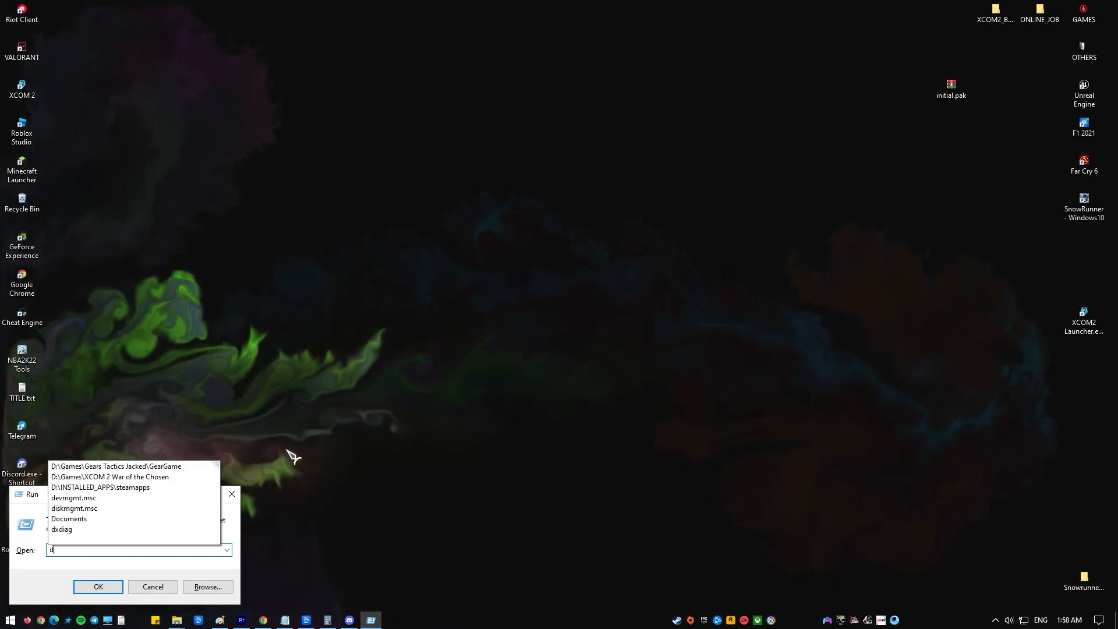
Step: Launch Device Manager (devmgmt.msc) from the Run dialog
type("ev")
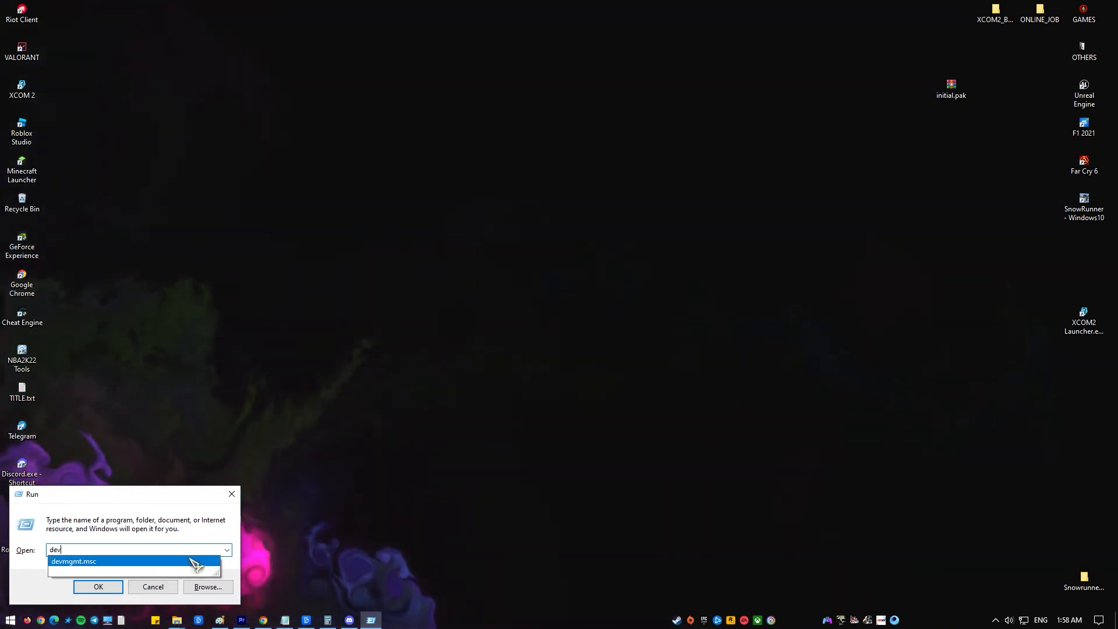
left_click(98, 586)
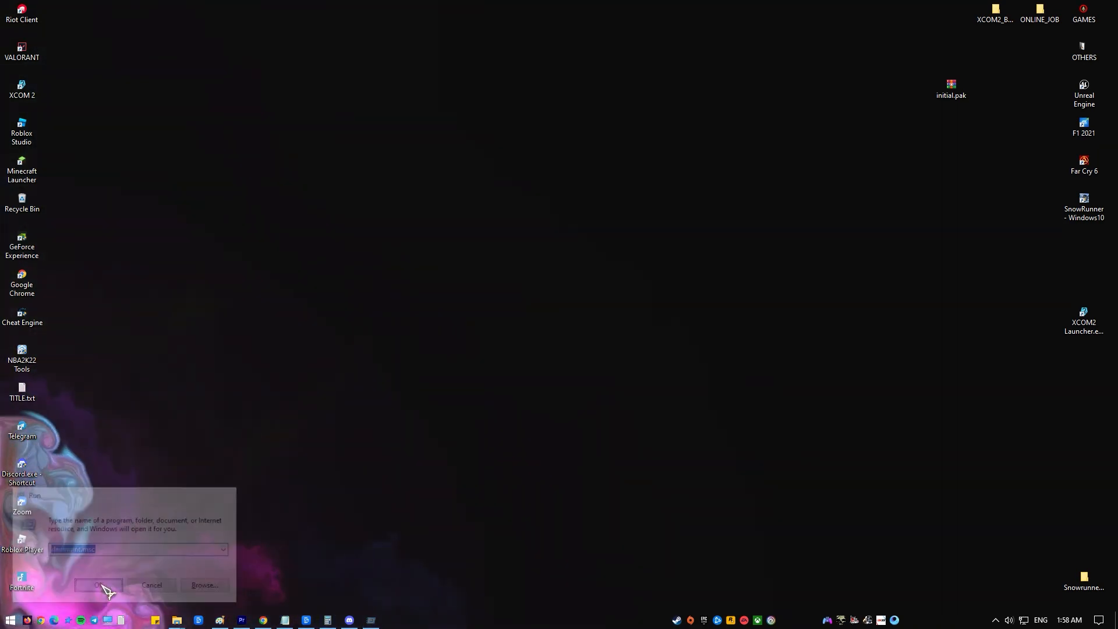
left_click(98, 585)
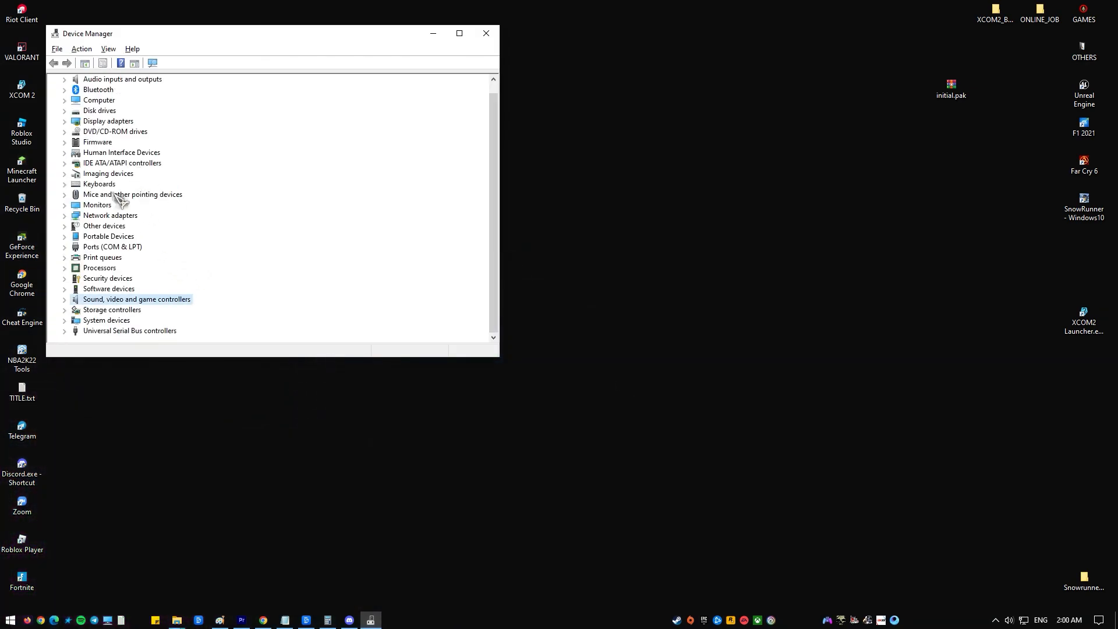
Step: Uninstall the Bedroom speaker Stereo device and scan for hardware changes
left_click(64, 299)
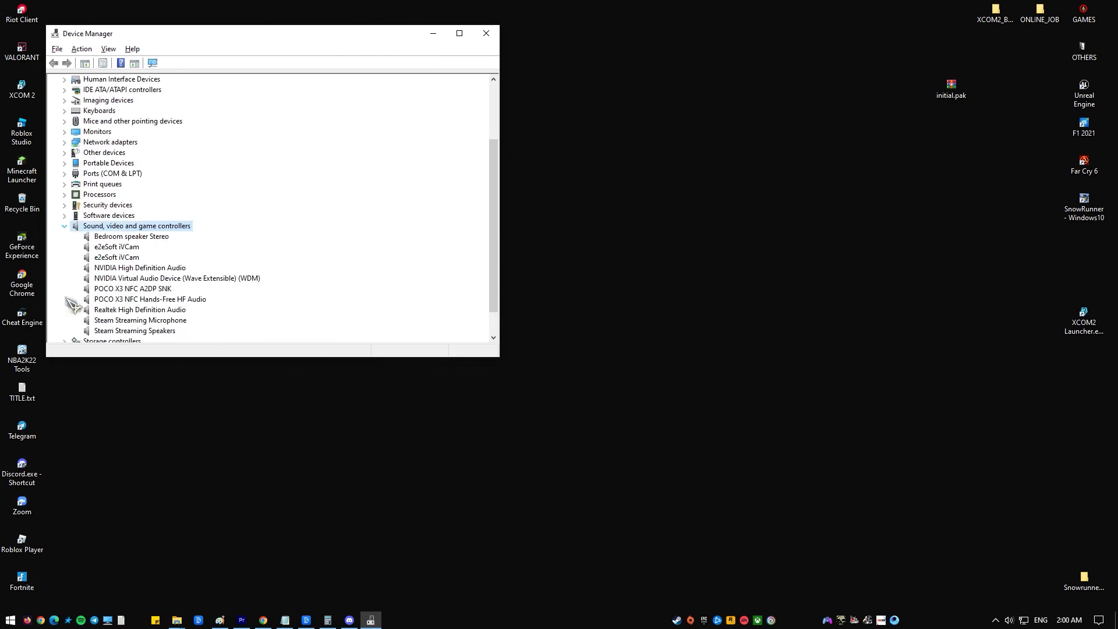
mouse_move(156, 257)
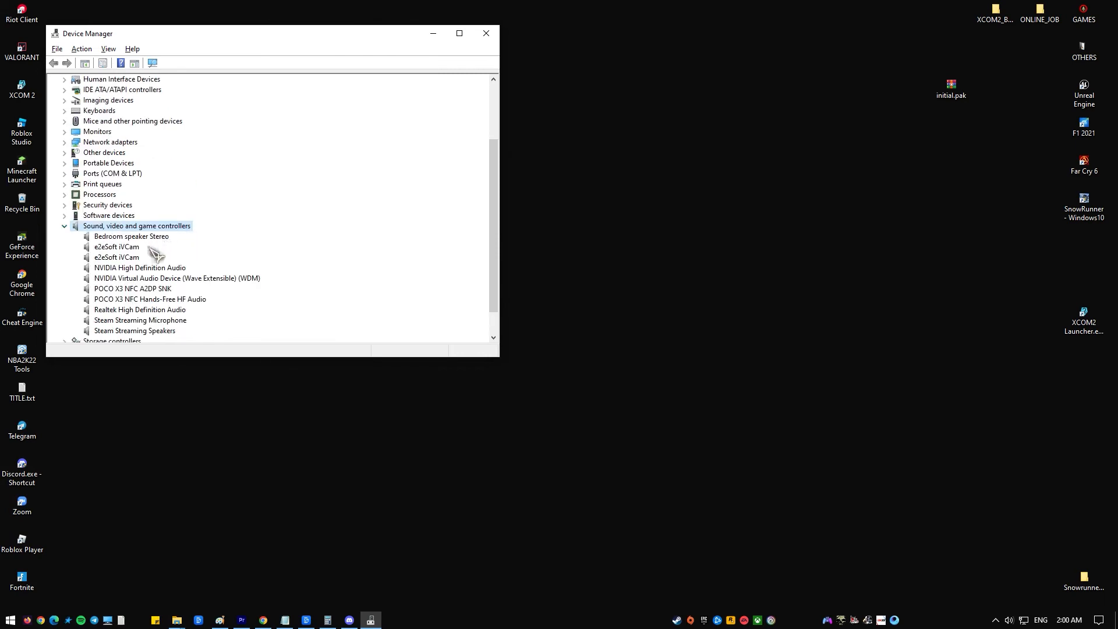
right_click(131, 236)
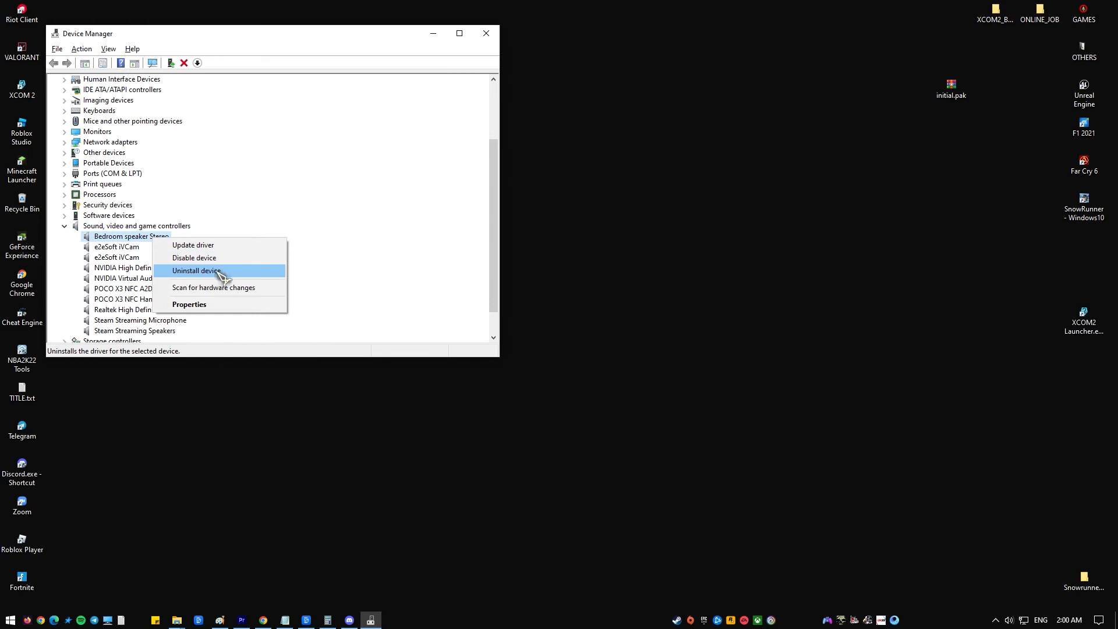
left_click(82, 48)
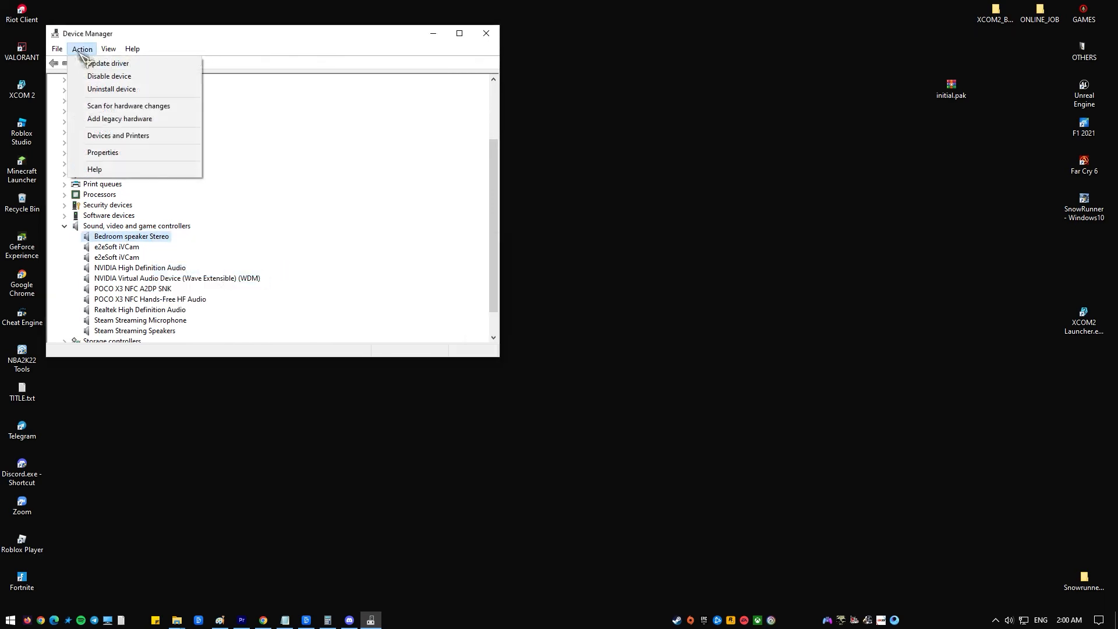
mouse_move(128, 105)
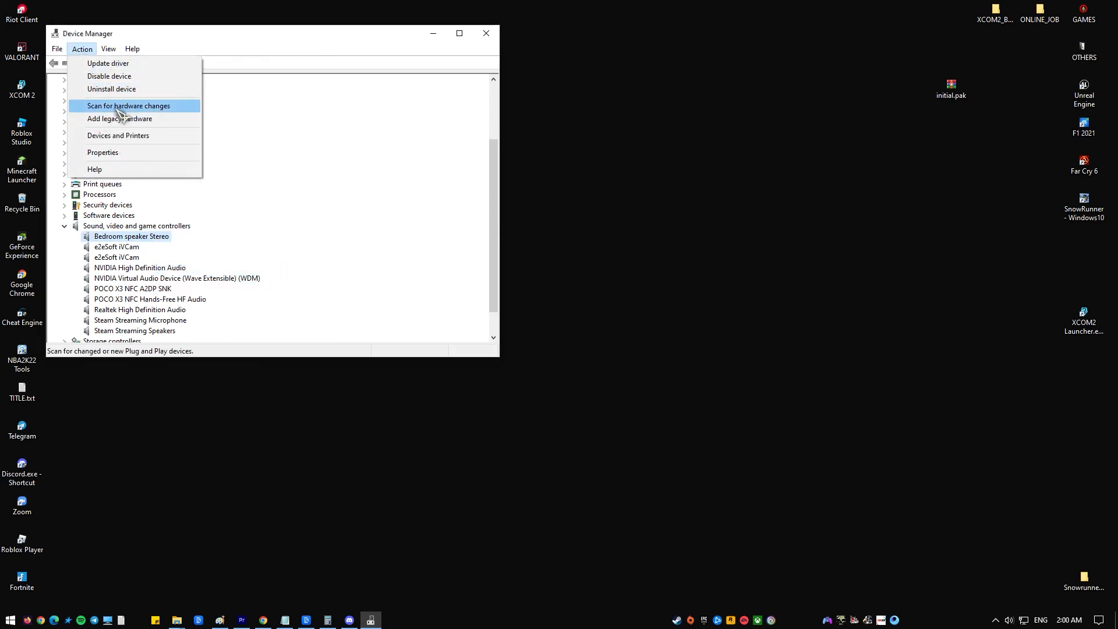
left_click(128, 106)
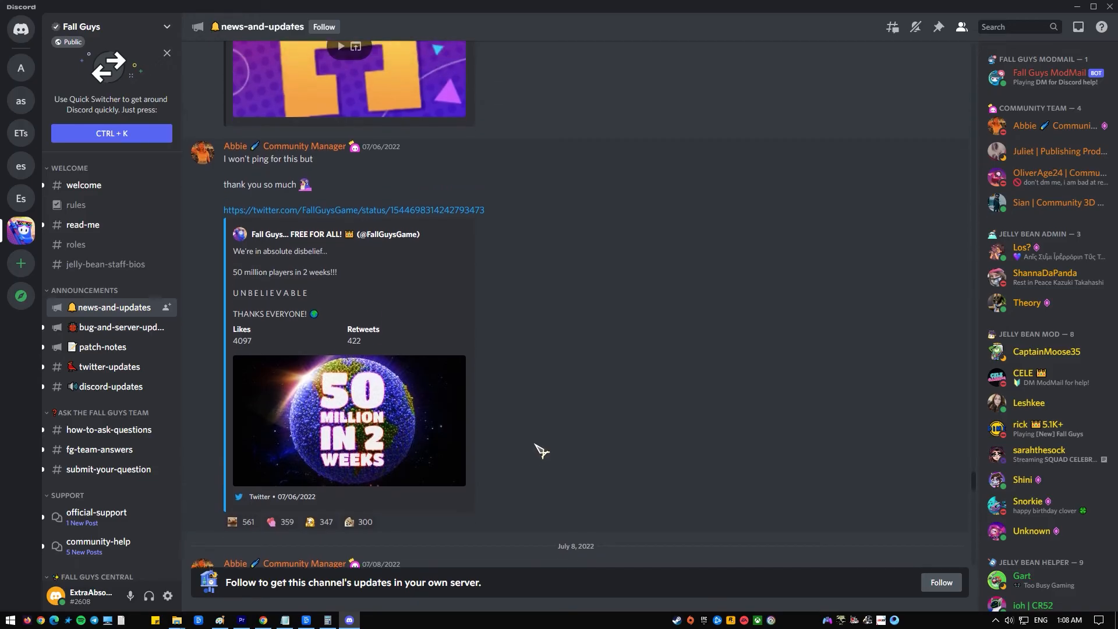
Step: Find and play the June 25 bench mini-documentary video to test sound
scroll("up", 3)
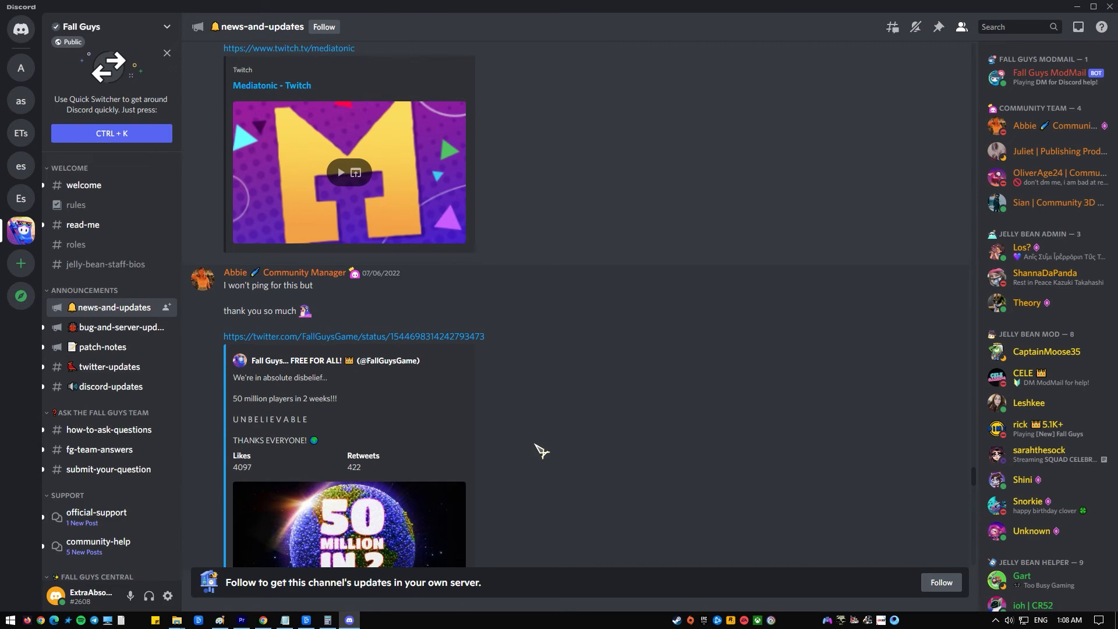
scroll("down", 3)
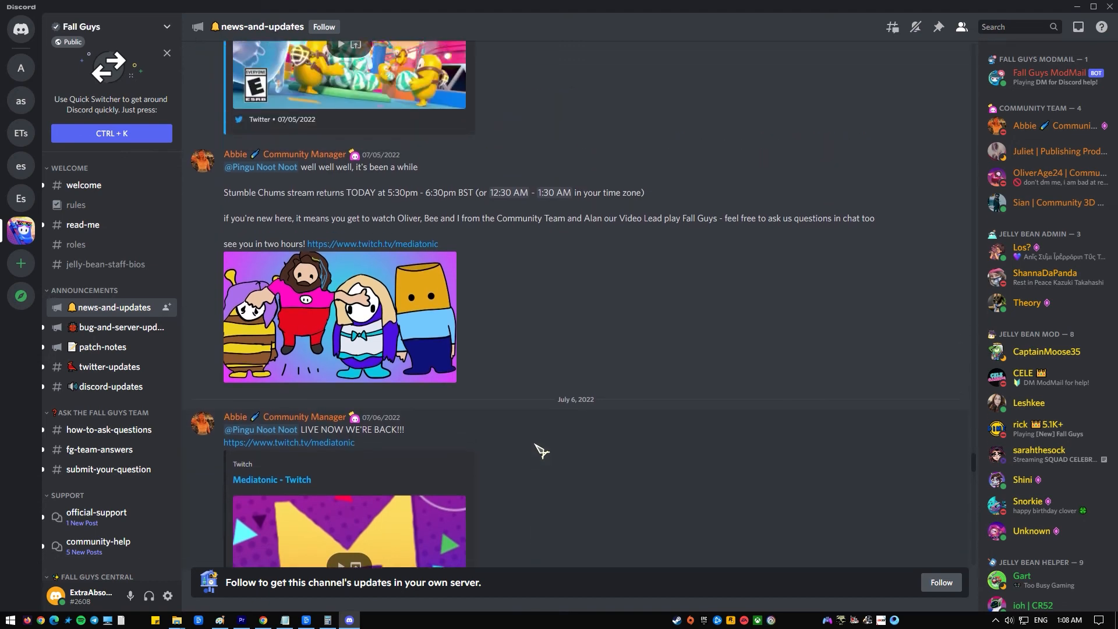
scroll("up", 3)
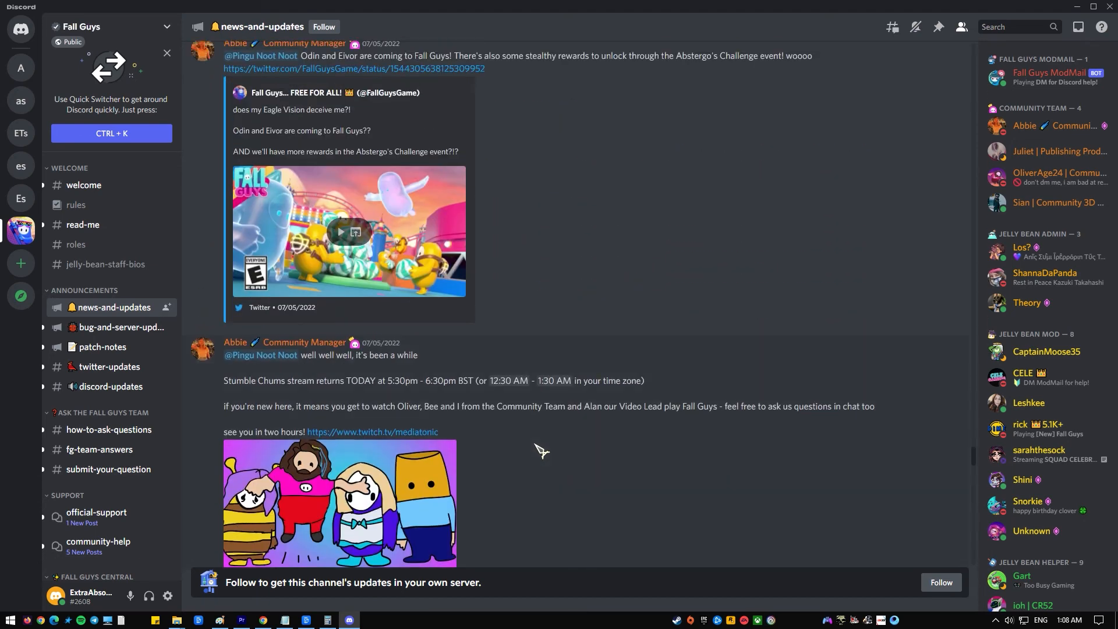
scroll("down", 3)
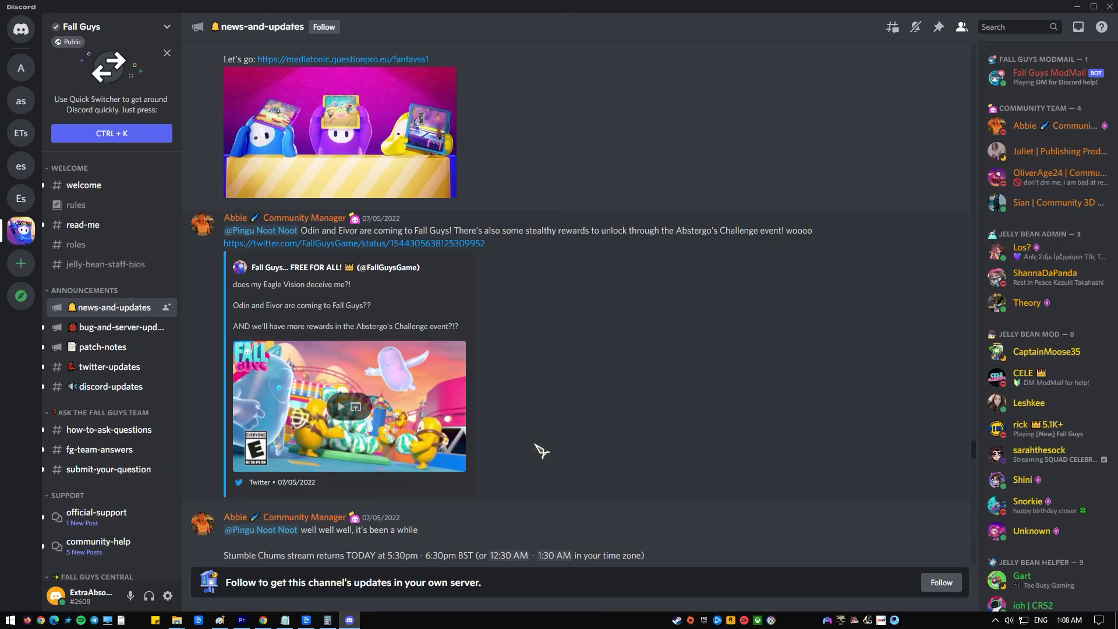
scroll("up", 3)
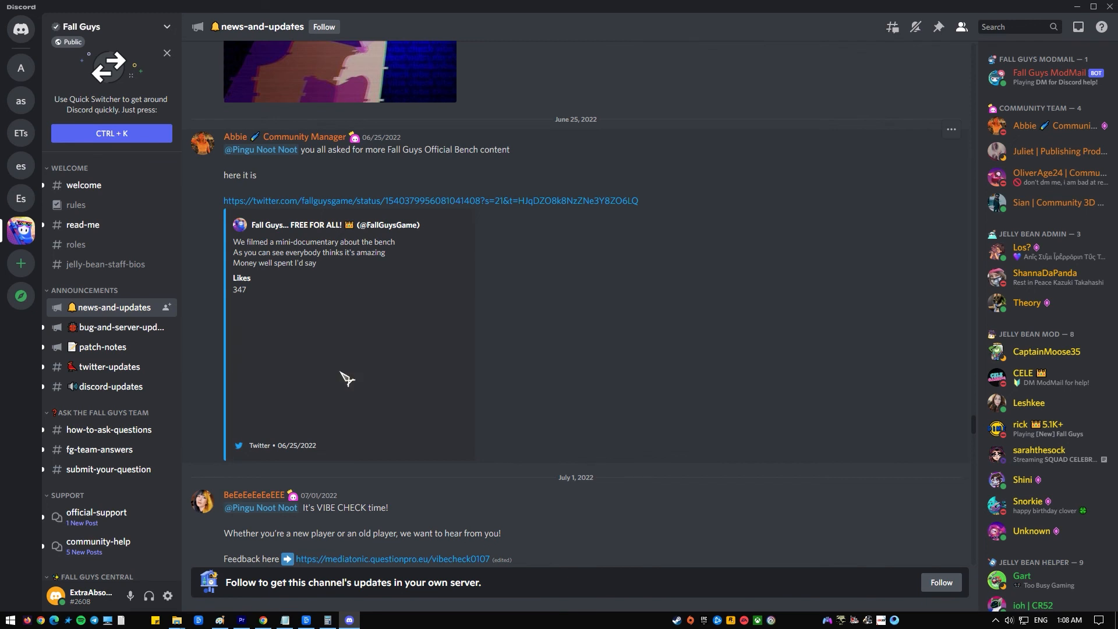
mouse_move(349, 369)
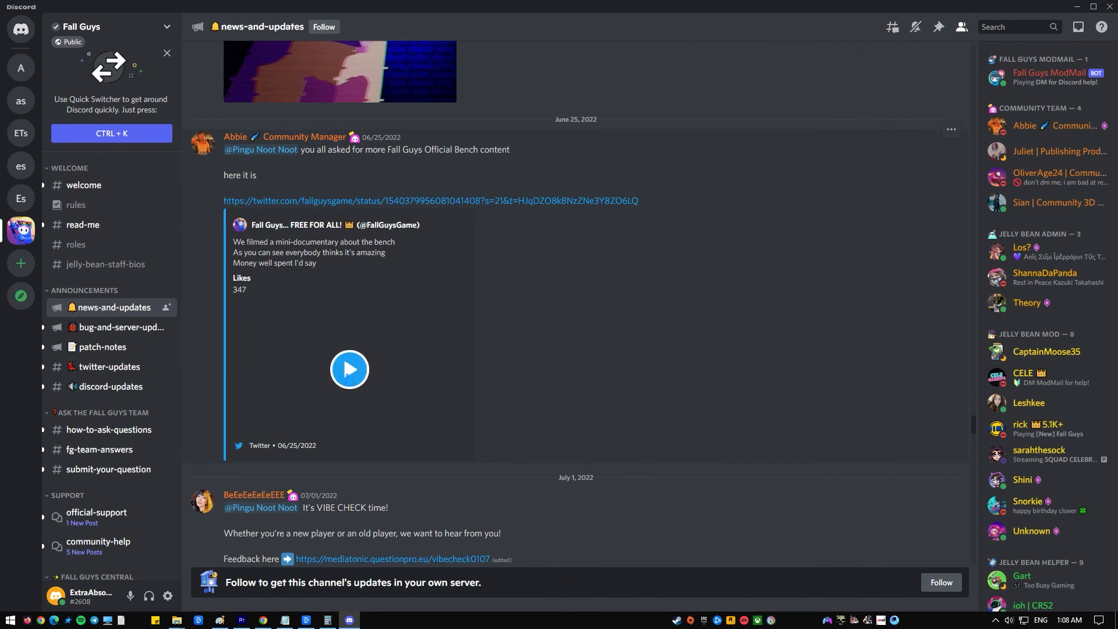
left_click(349, 369)
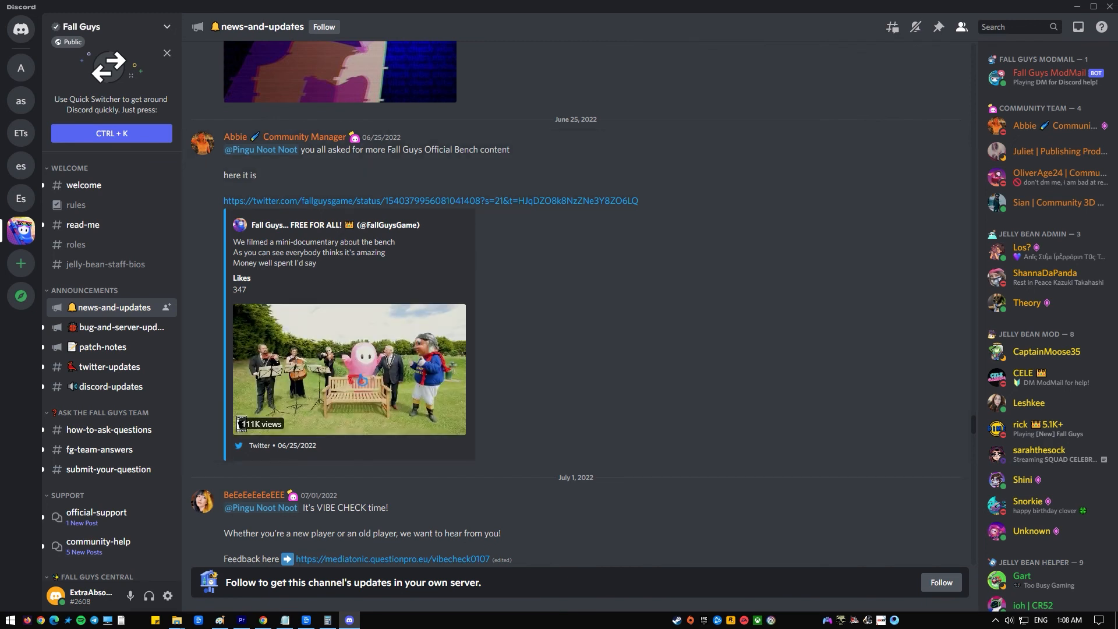